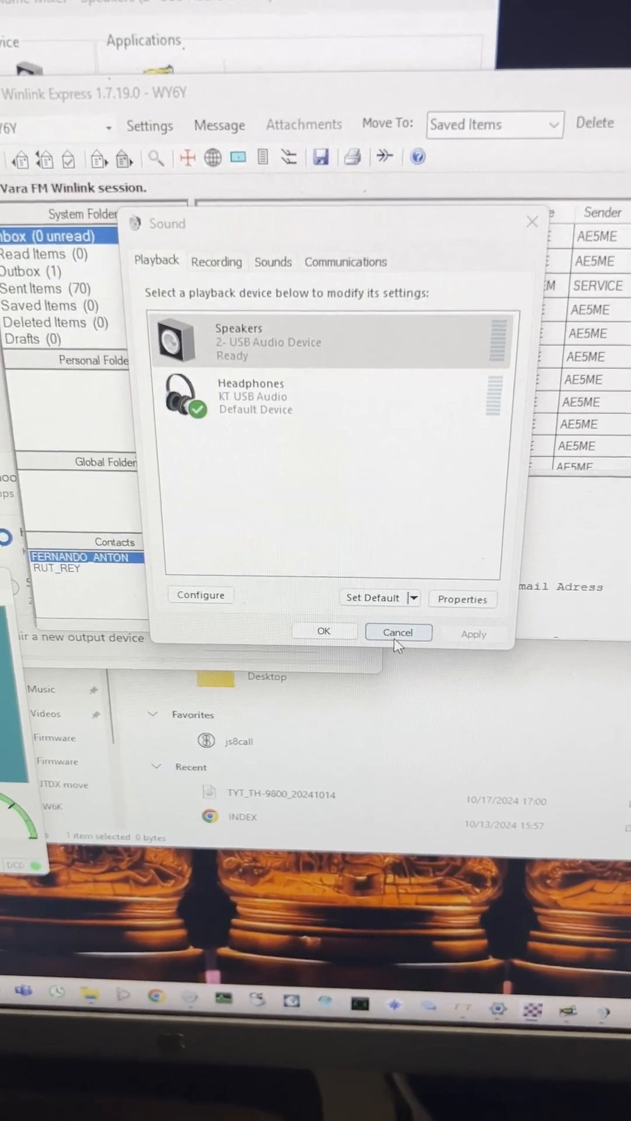
# Step: Cancel the Sound dialog's Playback tab, leaving KT USB Audio headphones as default output
pyautogui.click(398, 632)
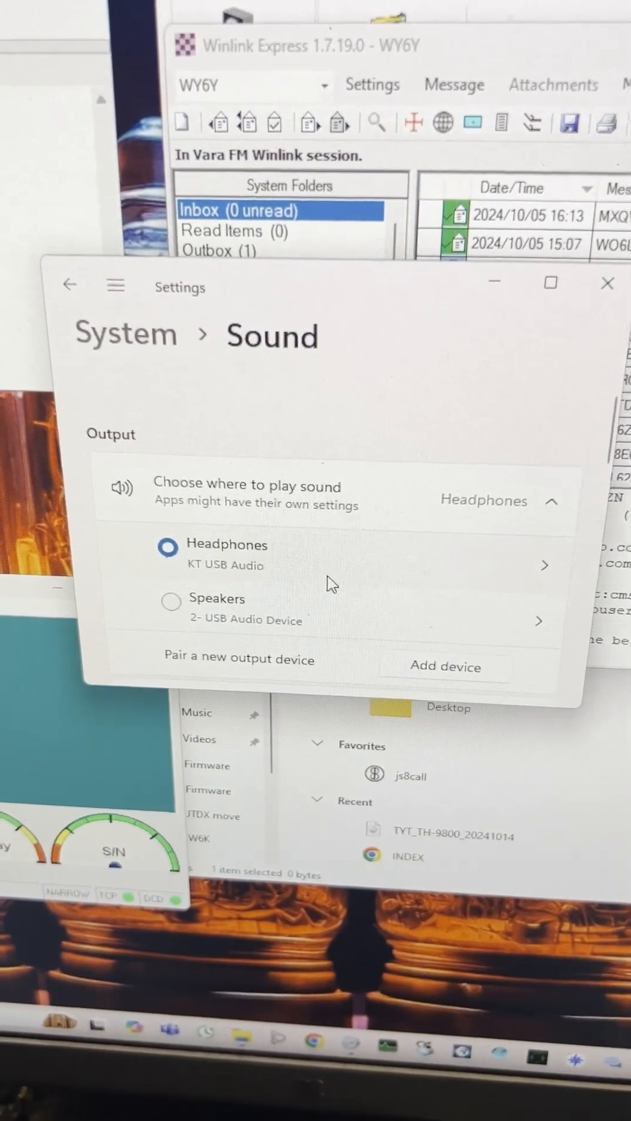
# Step: Scroll the Sound settings page down to the DigirigMic recording device
pyautogui.scroll(-3)
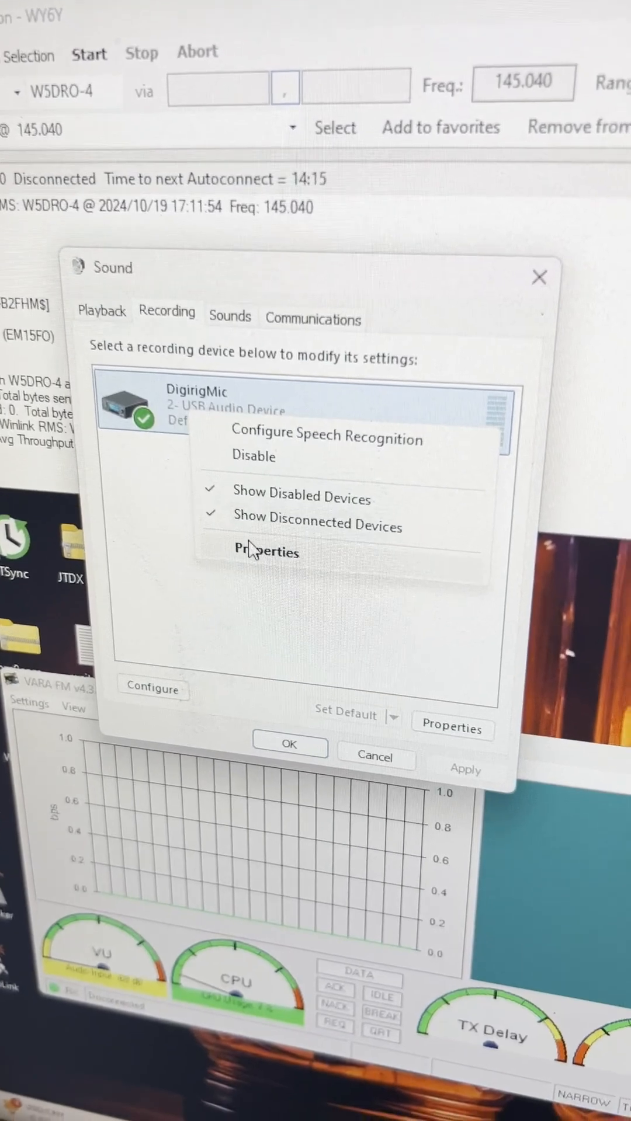
# Step: Check DigirigMic's Custom properties tab shows AGC unchecked, then confirm with OK
pyautogui.click(265, 551)
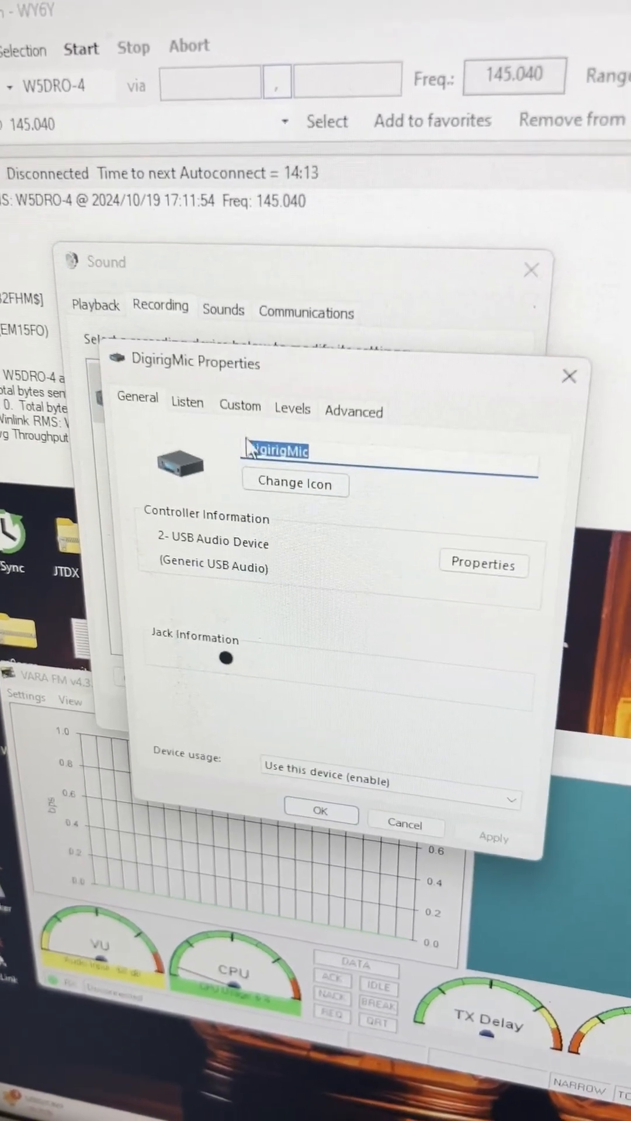
pyautogui.click(240, 406)
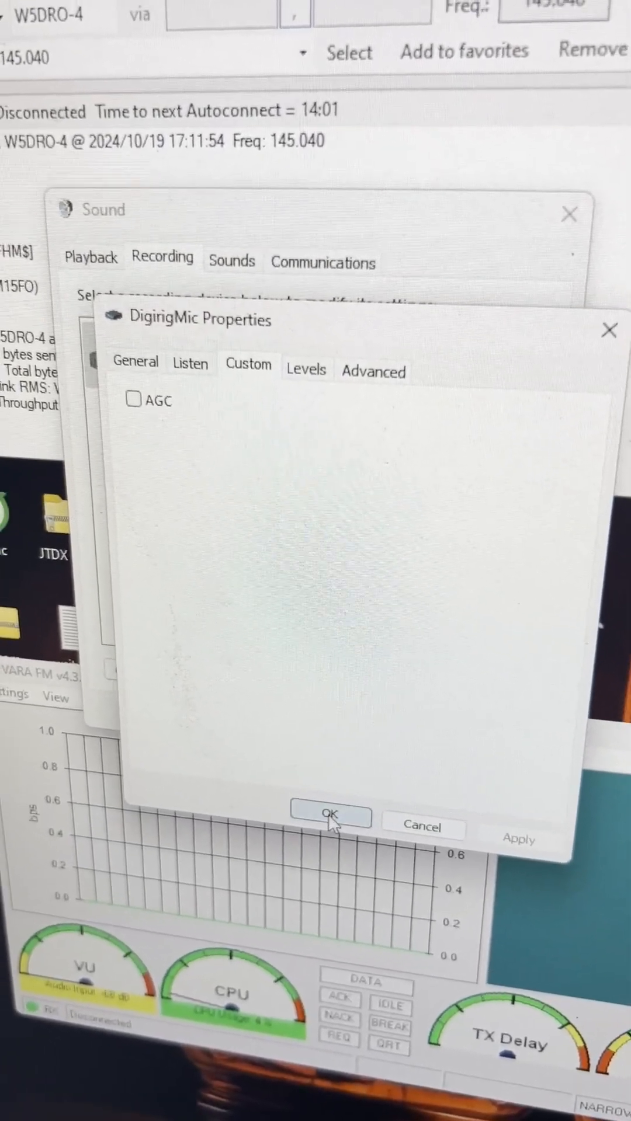
pyautogui.click(329, 814)
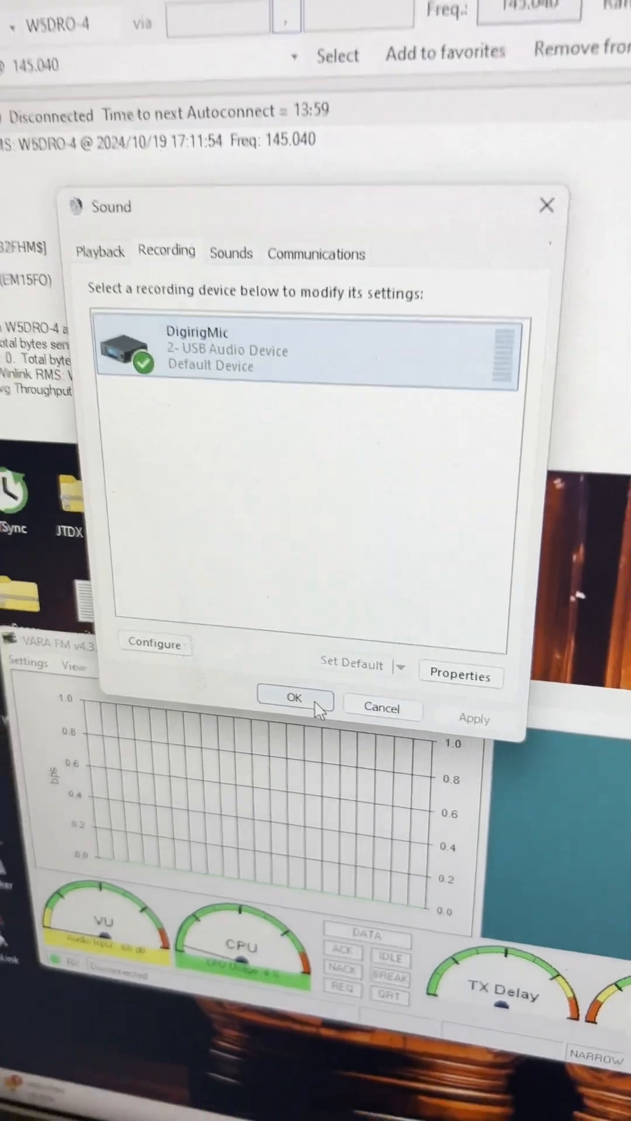